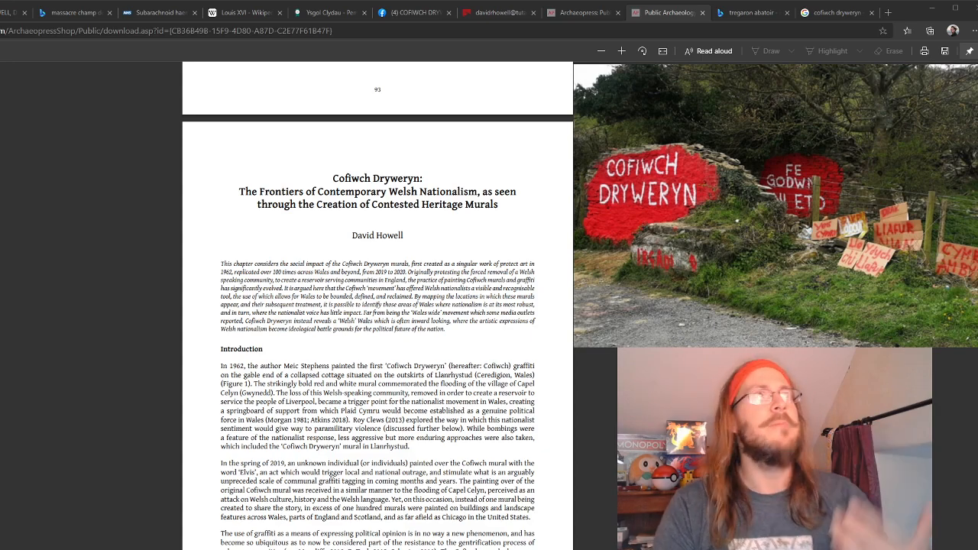
{"action": "scroll", "scroll_direction": "down", "scroll_amount": 3}
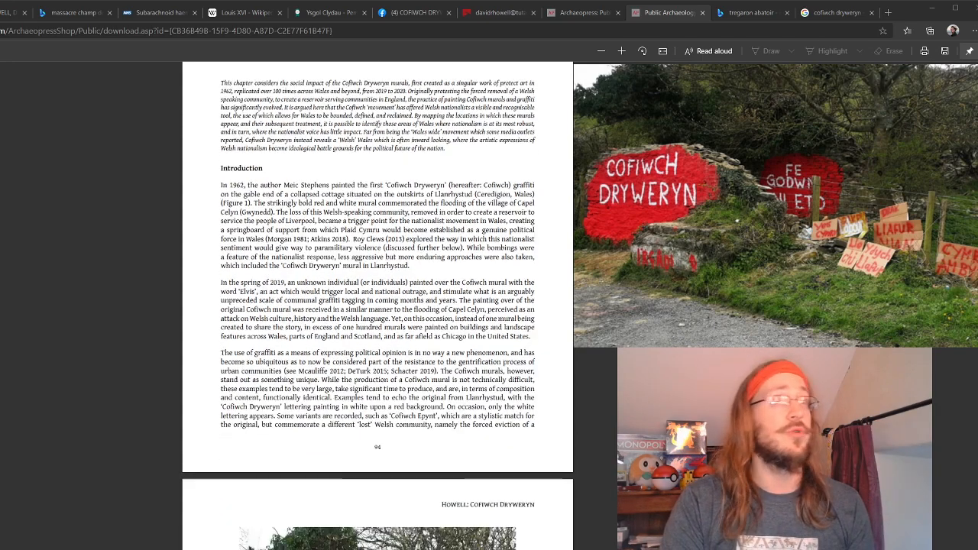
{"action": "scroll", "scroll_direction": "down", "scroll_amount": 3}
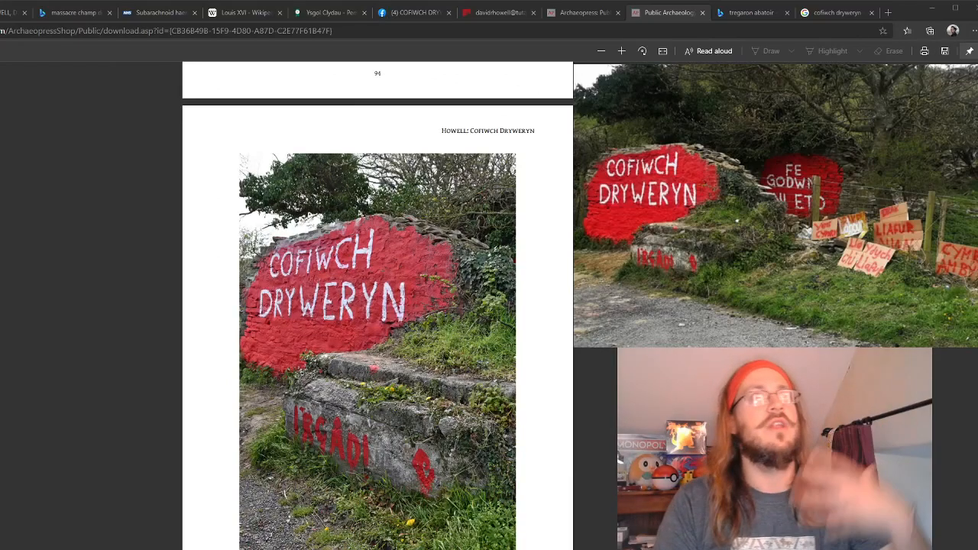
{"action": "scroll", "scroll_direction": "down", "scroll_amount": 3}
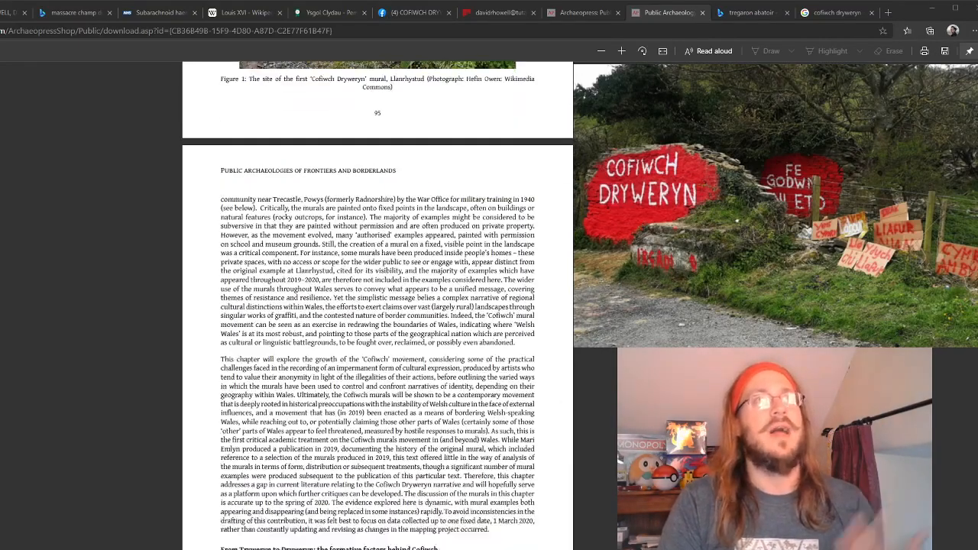
{"action": "scroll", "scroll_direction": "down", "scroll_amount": 3}
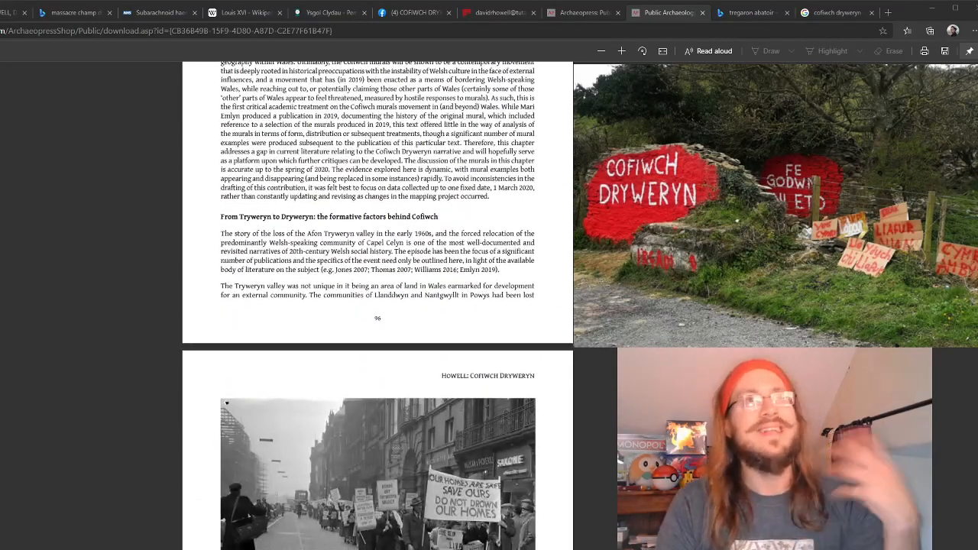
{"action": "scroll", "scroll_direction": "down", "scroll_amount": 3}
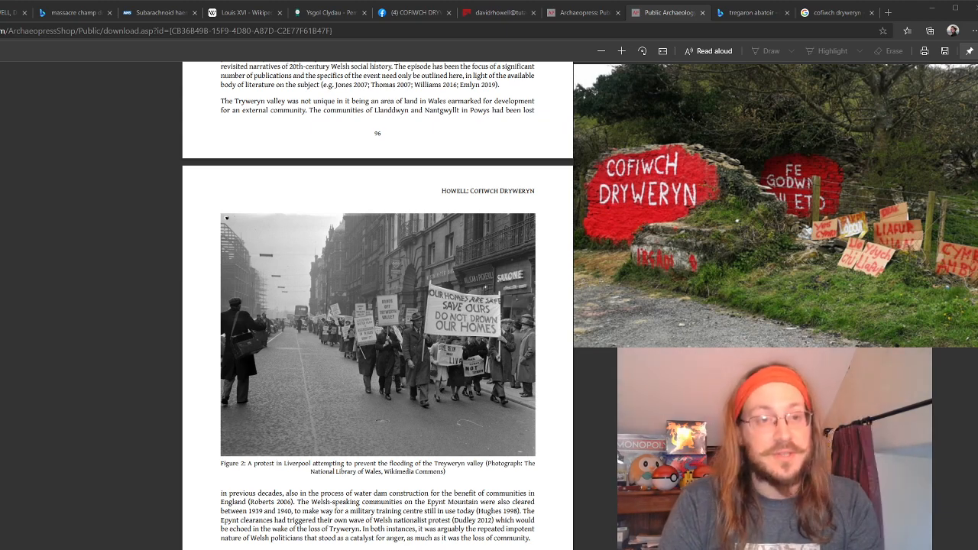
{"action": "scroll", "scroll_direction": "down", "scroll_amount": 3}
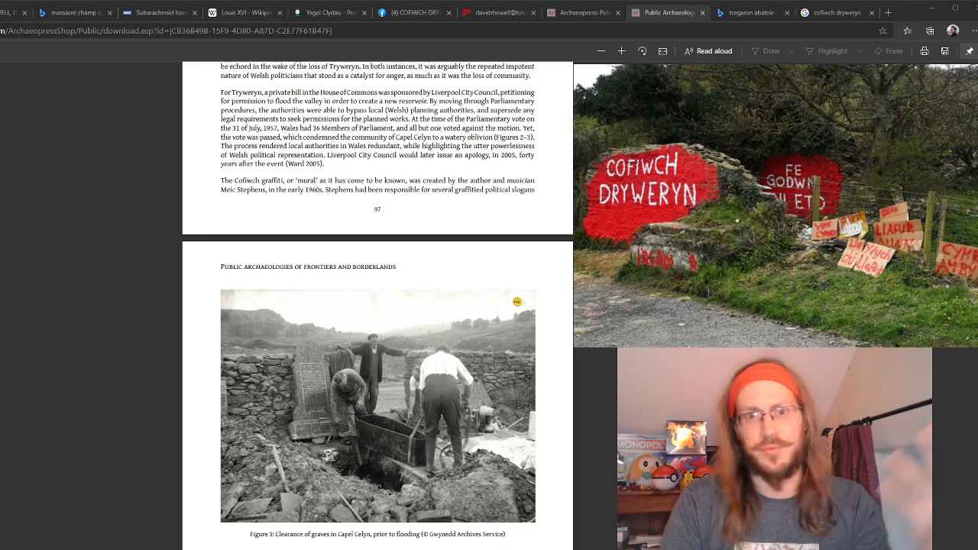
{"action": "scroll", "scroll_direction": "down", "scroll_amount": 3}
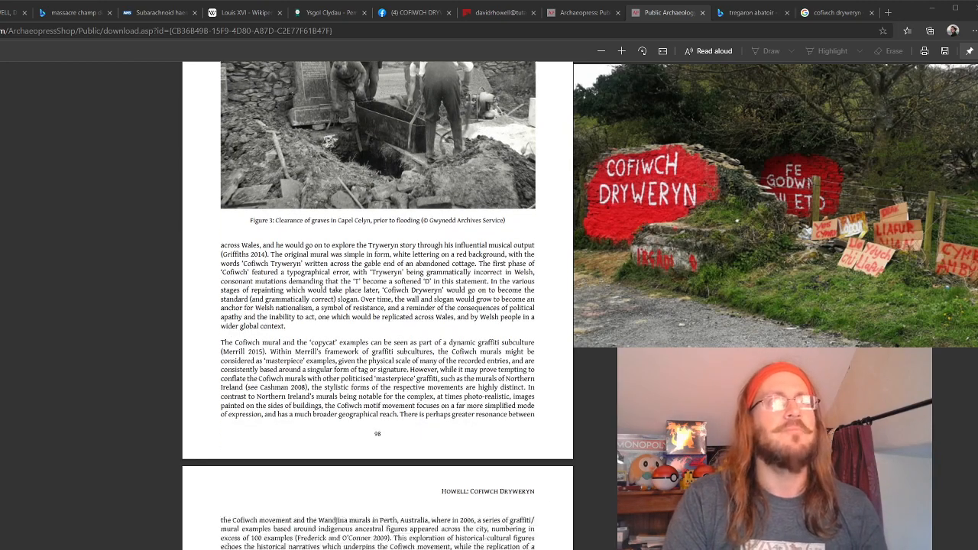
{"action": "scroll", "scroll_direction": "down", "scroll_amount": 3}
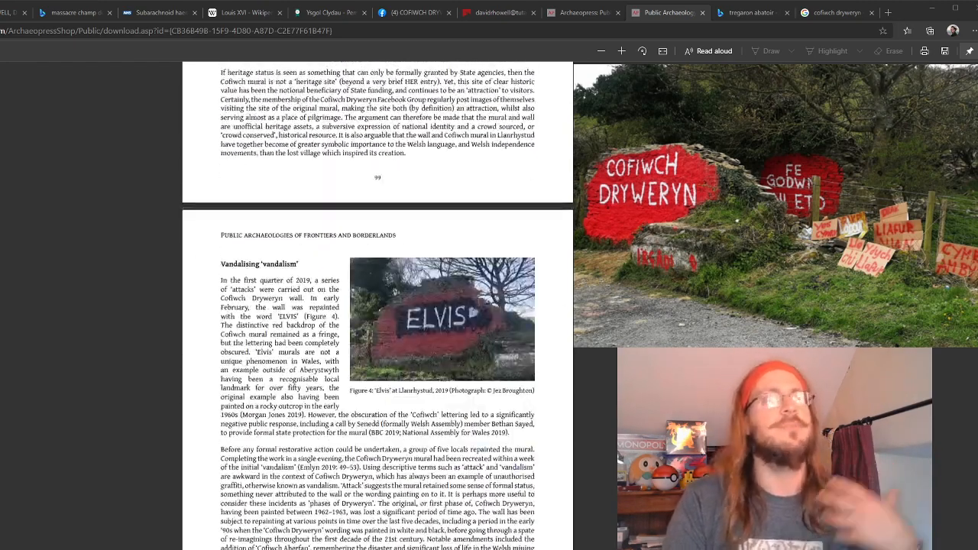
{"action": "scroll", "scroll_direction": "down", "scroll_amount": 3}
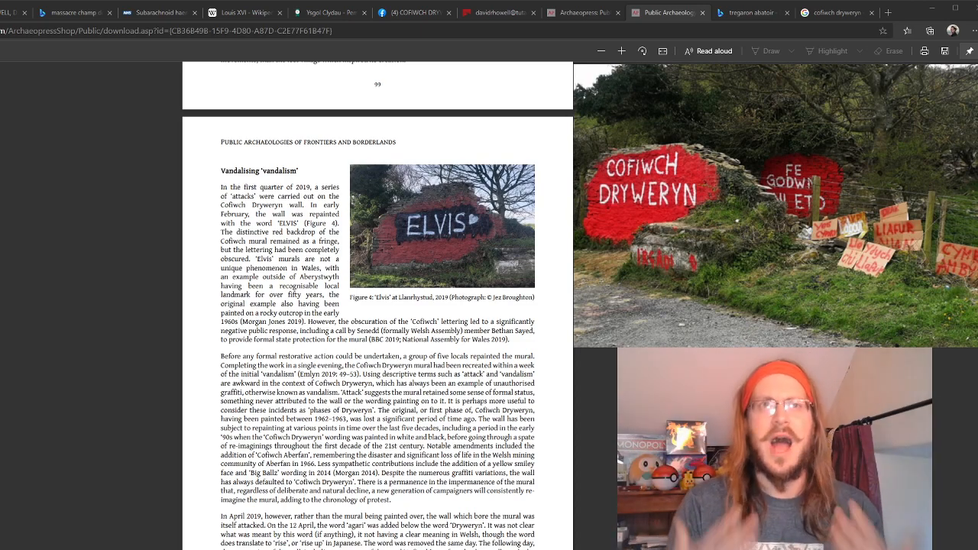
{"action": "scroll", "scroll_direction": "down", "scroll_amount": 3}
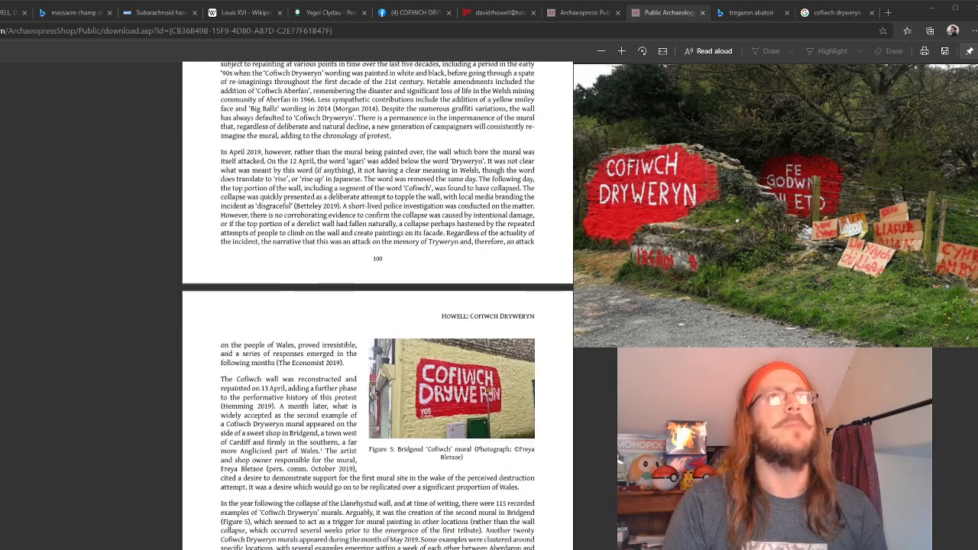
{"action": "scroll", "scroll_direction": "down", "scroll_amount": 3}
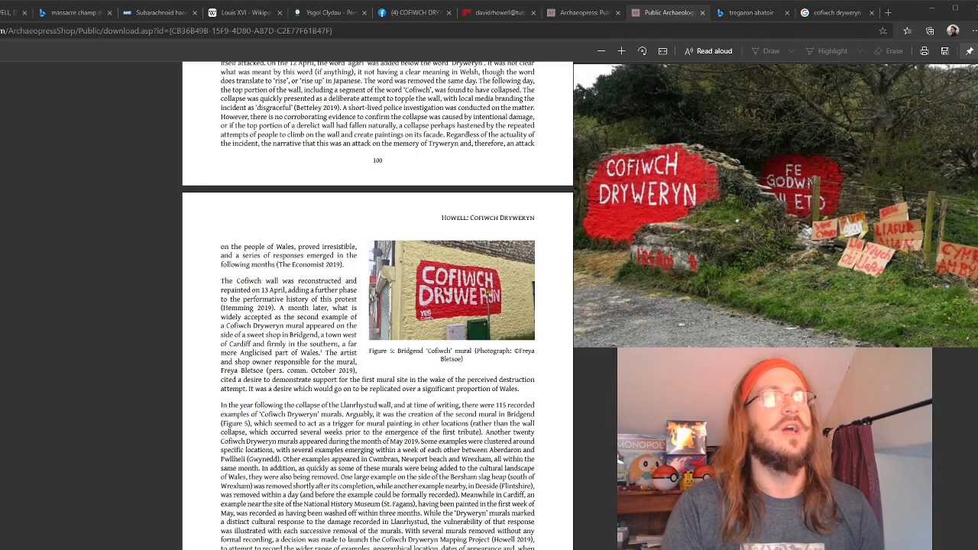
{"action": "scroll", "scroll_direction": "down", "scroll_amount": 3}
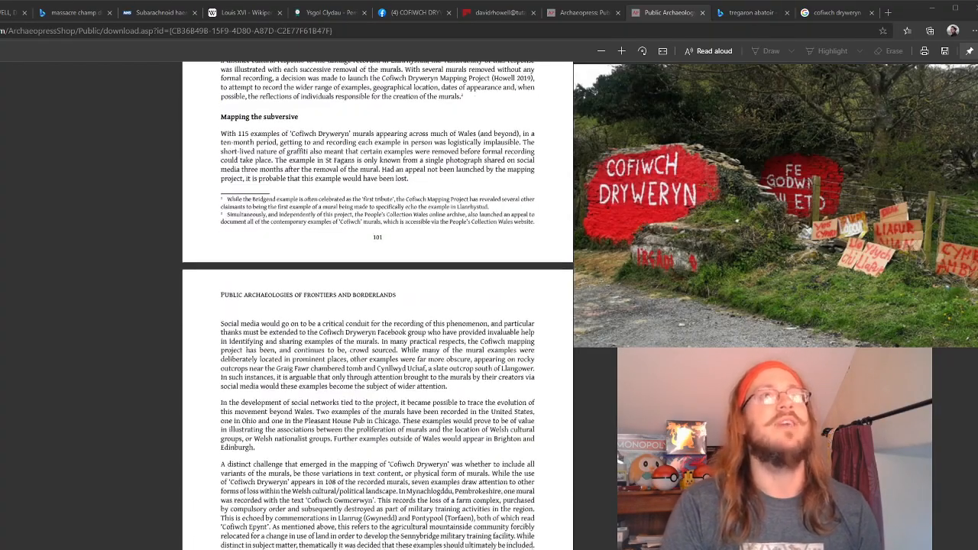
{"action": "scroll", "scroll_direction": "down", "scroll_amount": 3}
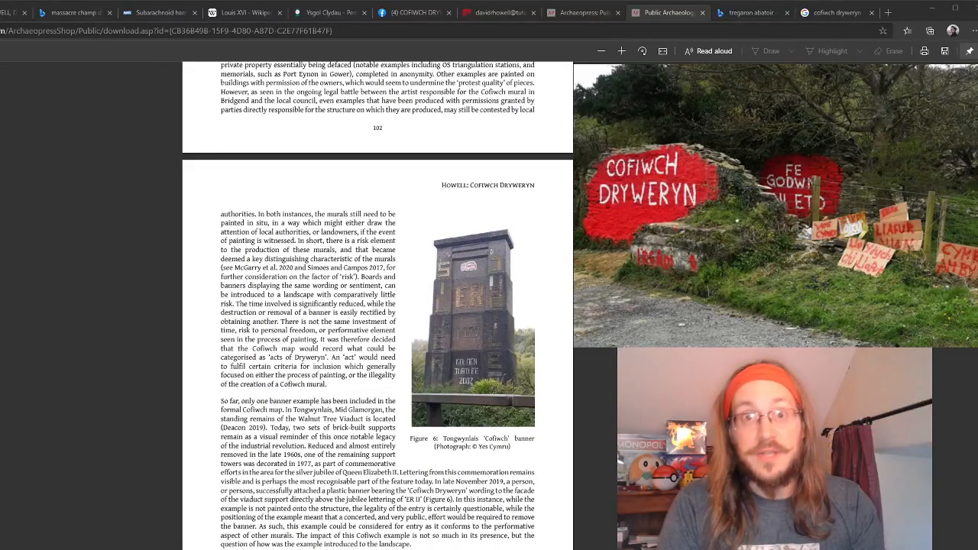
{"action": "scroll", "scroll_direction": "down", "scroll_amount": 3}
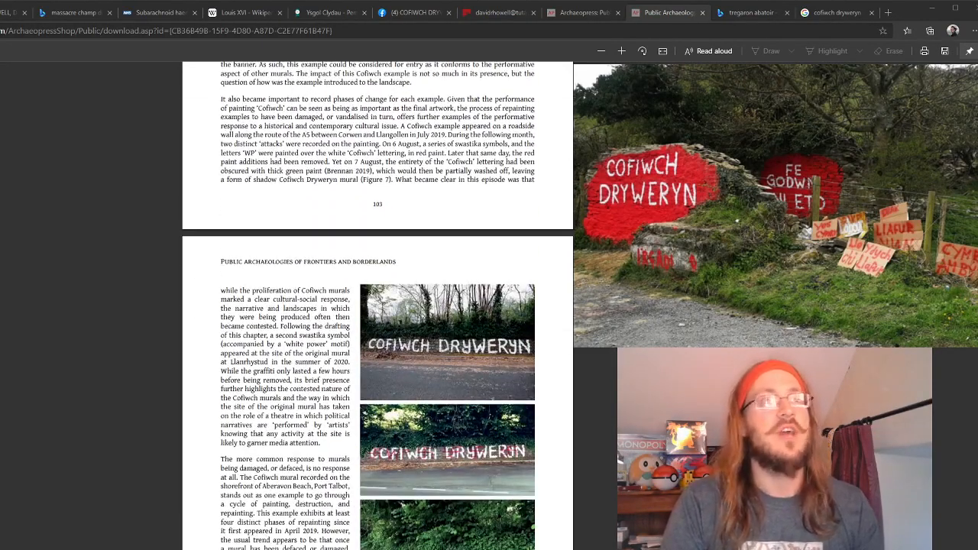
{"action": "scroll", "scroll_direction": "down", "scroll_amount": 3}
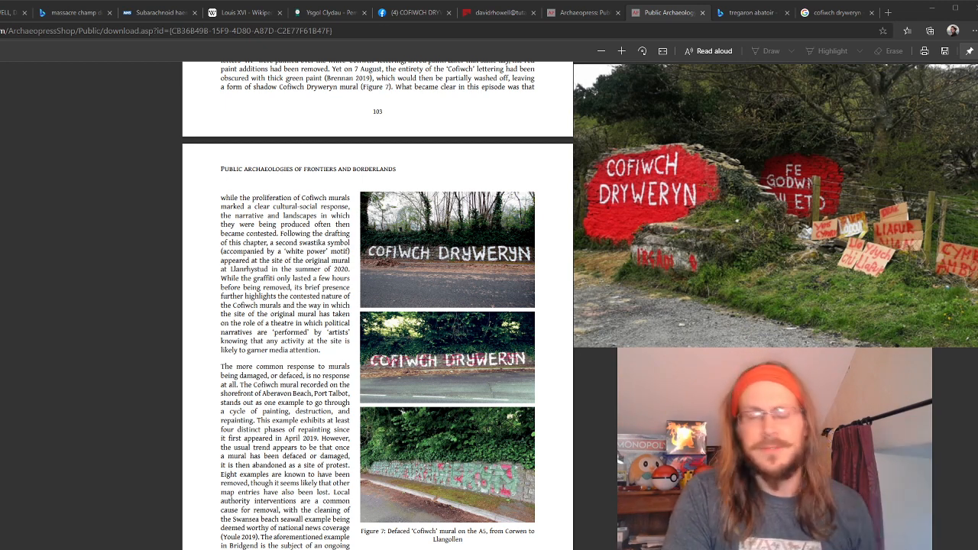
{"action": "scroll", "scroll_direction": "down", "scroll_amount": 3}
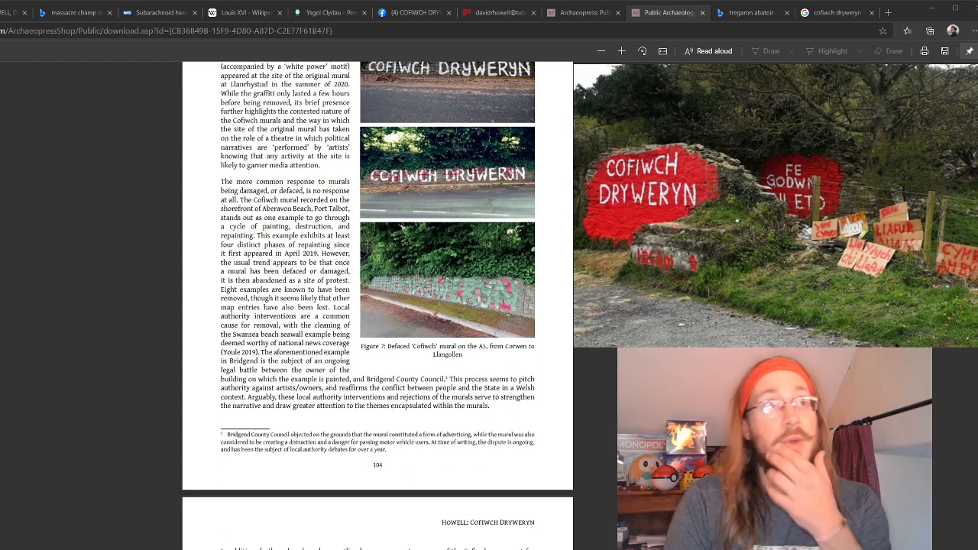
{"action": "scroll", "scroll_direction": "down", "scroll_amount": 3}
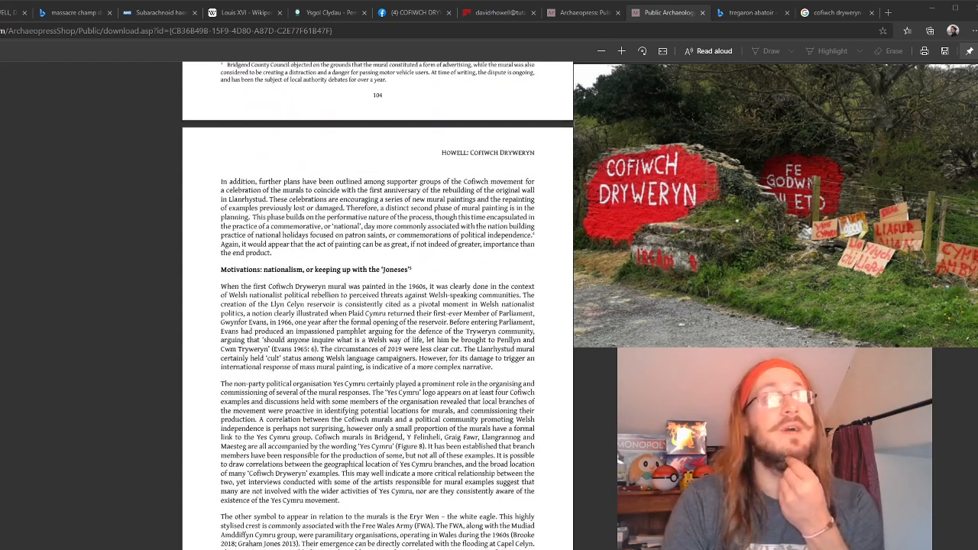
{"action": "scroll", "scroll_direction": "down", "scroll_amount": 3}
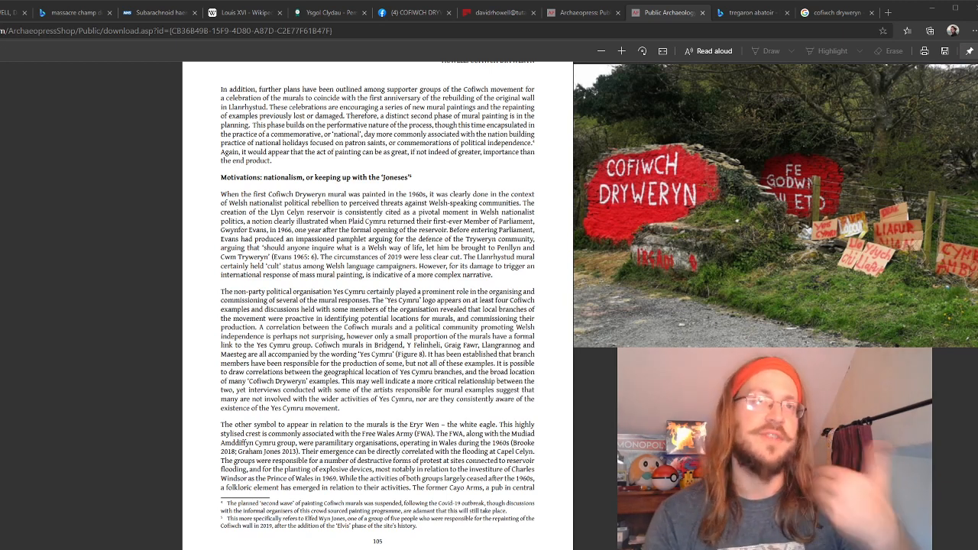
{"action": "scroll", "scroll_direction": "down", "scroll_amount": 3}
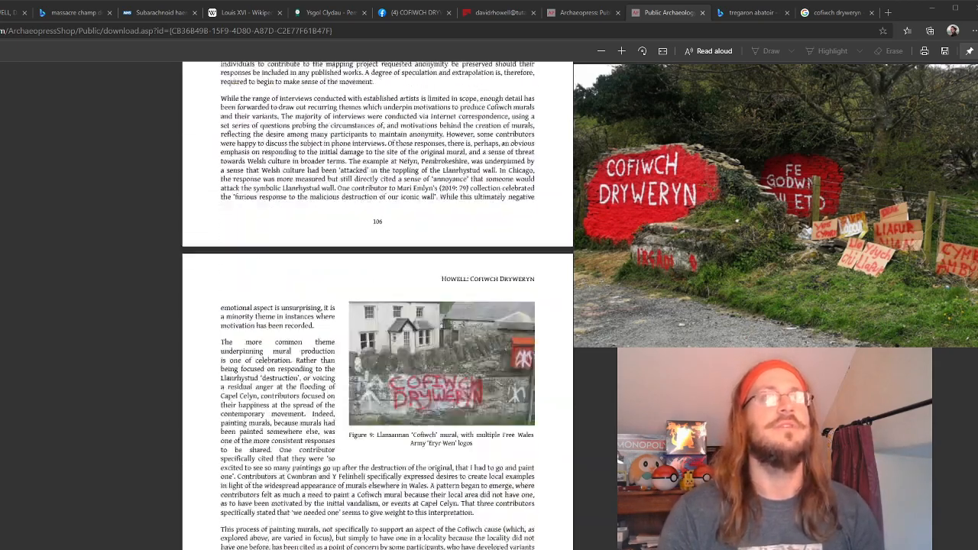
{"action": "scroll", "scroll_direction": "down", "scroll_amount": 3}
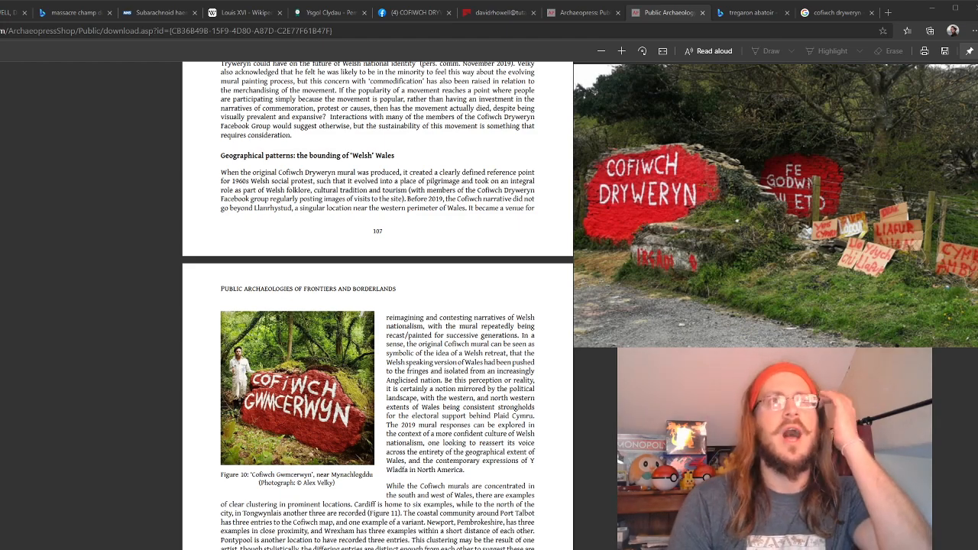
{"action": "scroll", "scroll_direction": "down", "scroll_amount": 3}
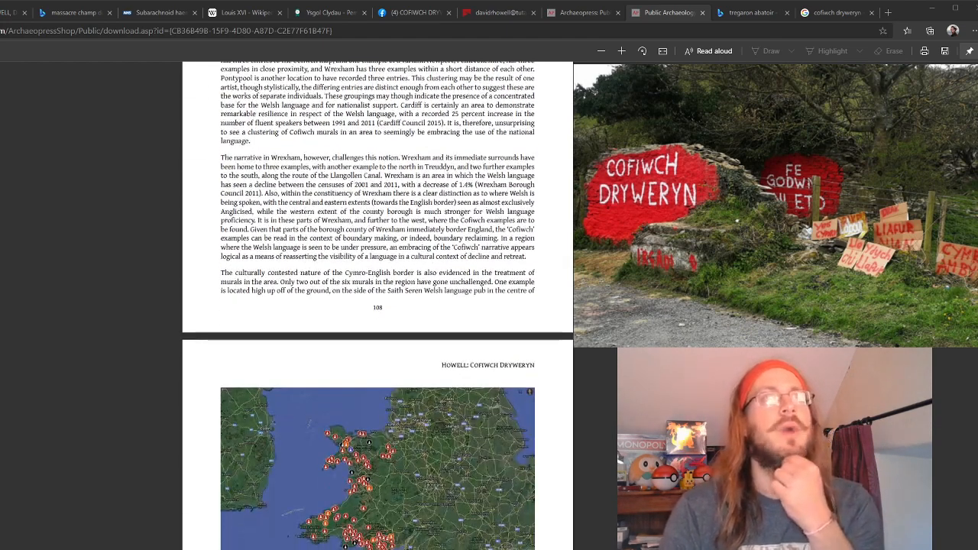
{"action": "scroll", "scroll_direction": "down", "scroll_amount": 3}
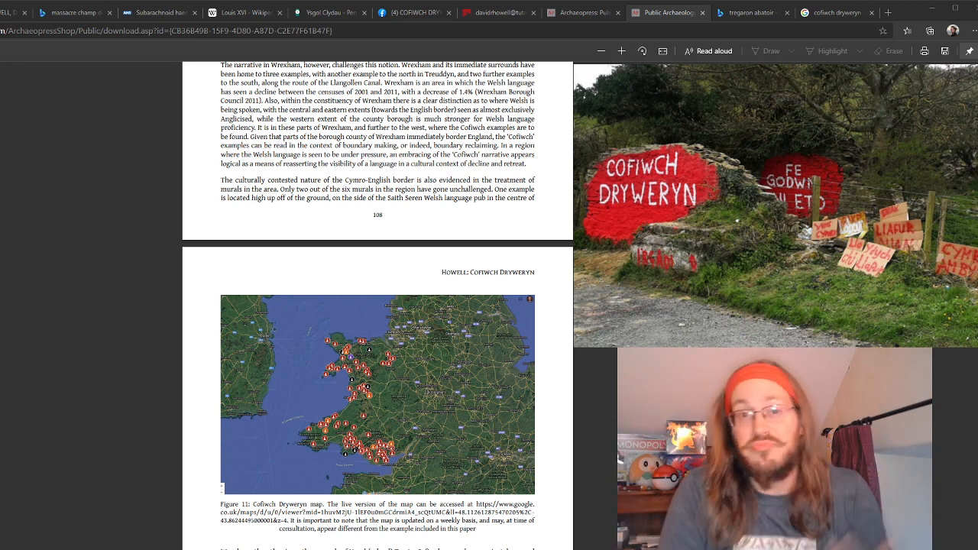
{"action": "scroll", "scroll_direction": "down", "scroll_amount": 3}
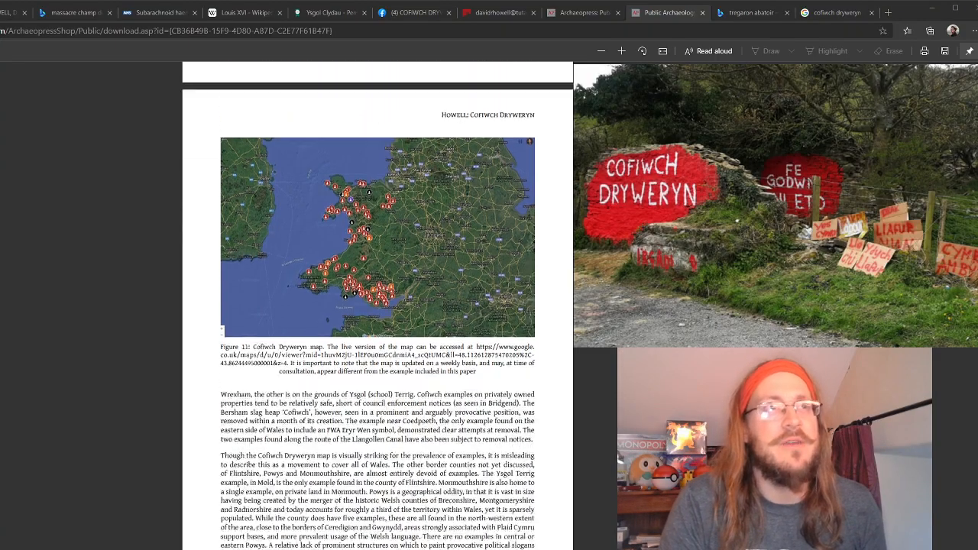
{"action": "scroll", "scroll_direction": "down", "scroll_amount": 3}
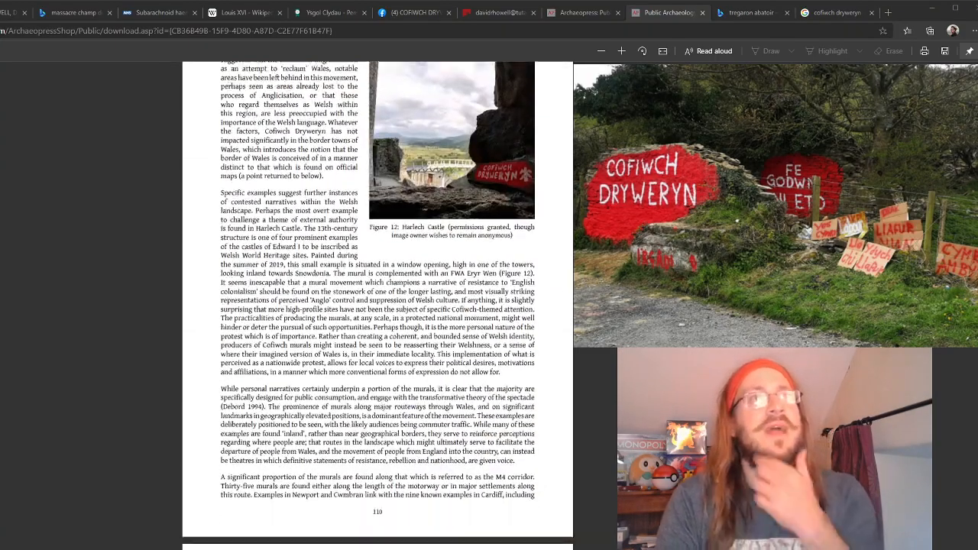
{"action": "scroll", "scroll_direction": "down", "scroll_amount": 3}
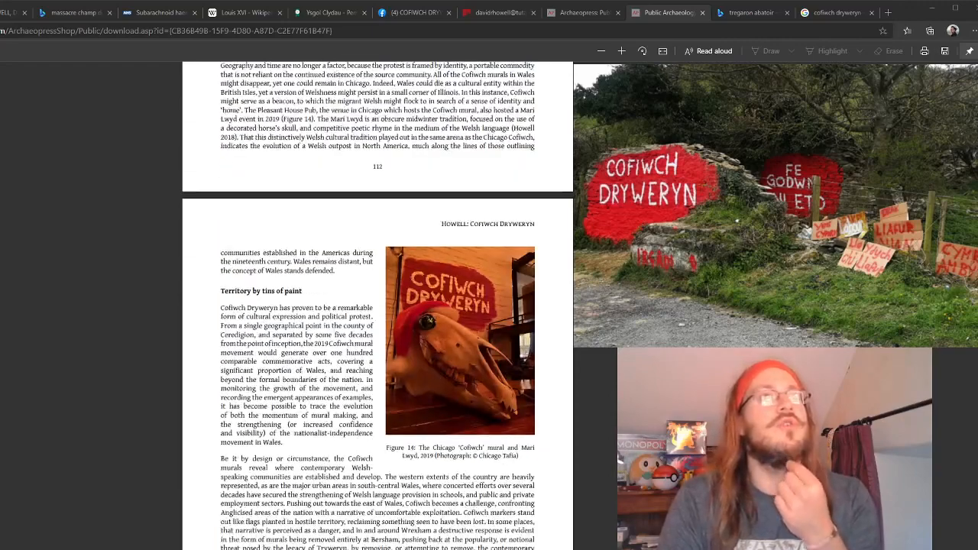
{"action": "scroll", "scroll_direction": "down", "scroll_amount": 3}
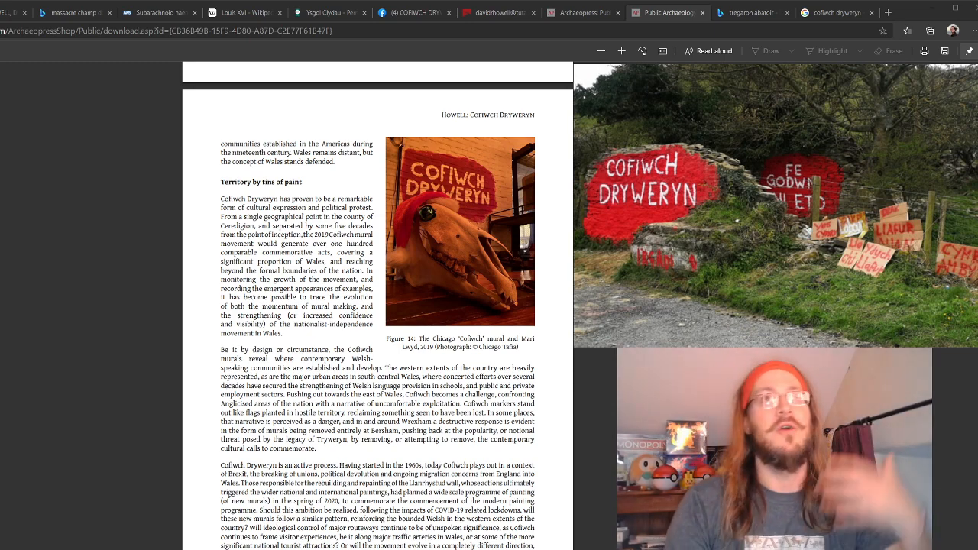
{"action": "scroll", "scroll_direction": "down", "scroll_amount": 3}
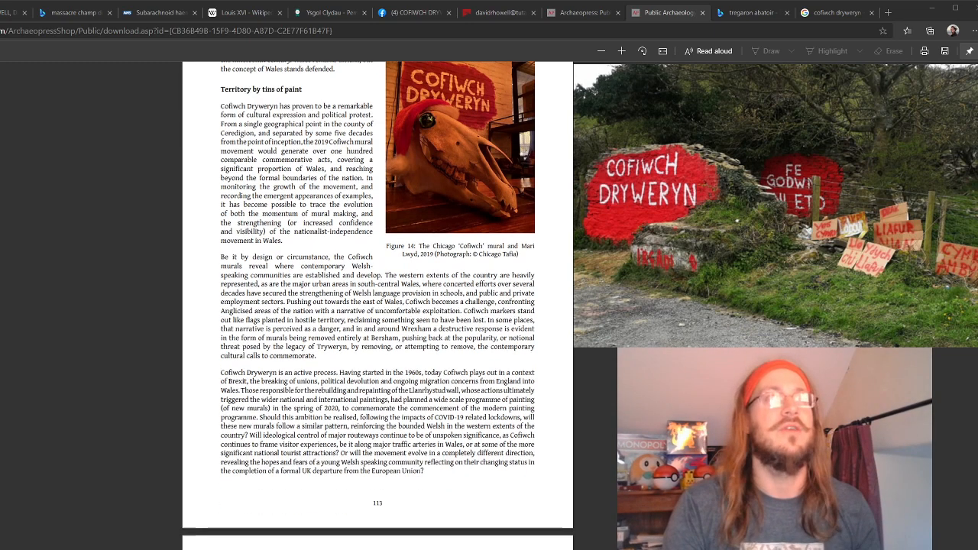
{"action": "scroll", "scroll_direction": "down", "scroll_amount": 3}
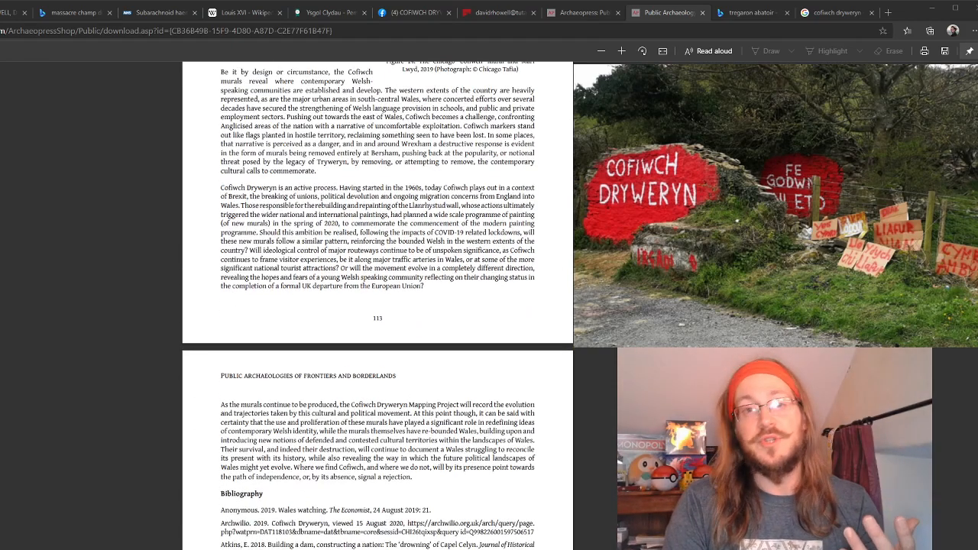
{"action": "scroll", "scroll_direction": "down", "scroll_amount": 3}
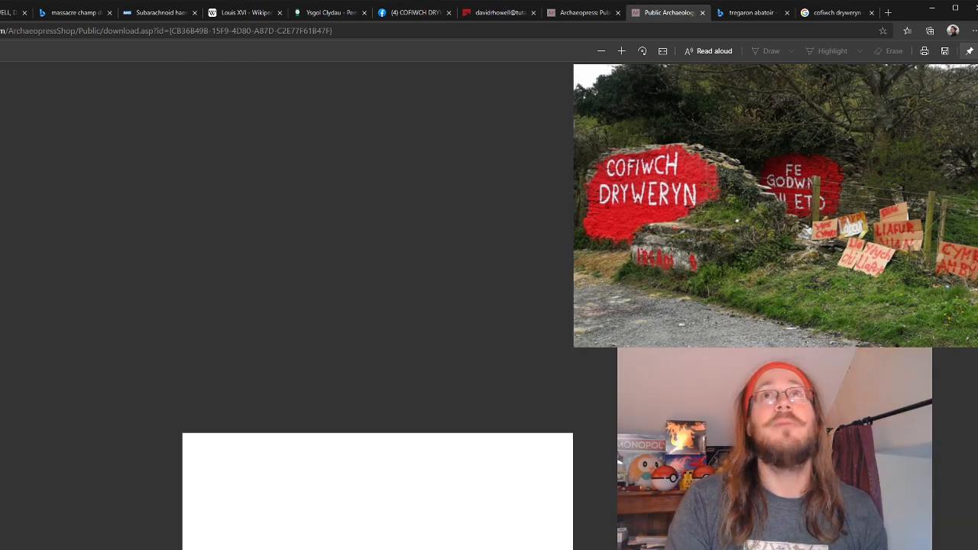